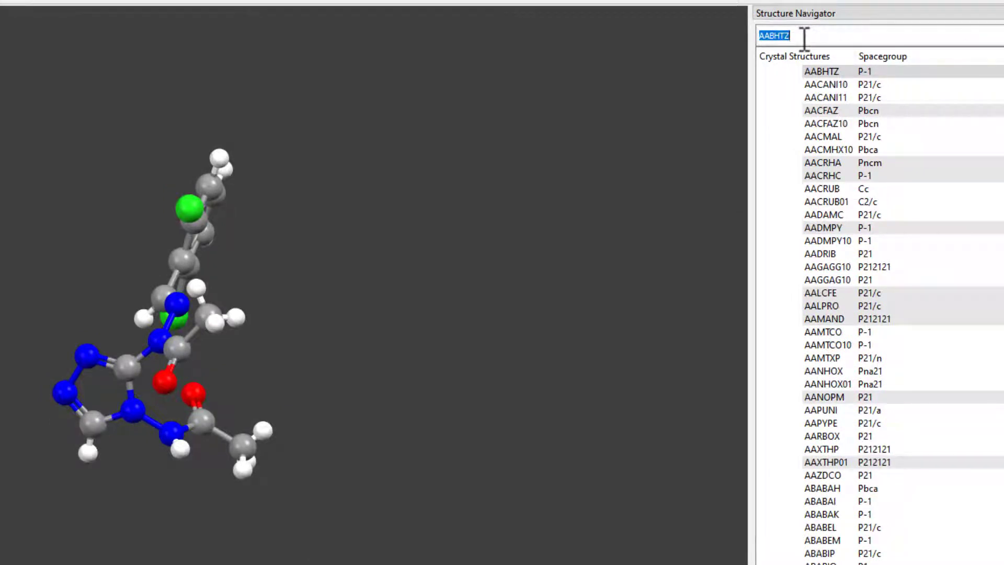
Enter the refcode BITZAF in the Structure Navigator to display the pyridoxine structure
{"action": "type", "text": "BITZA"}
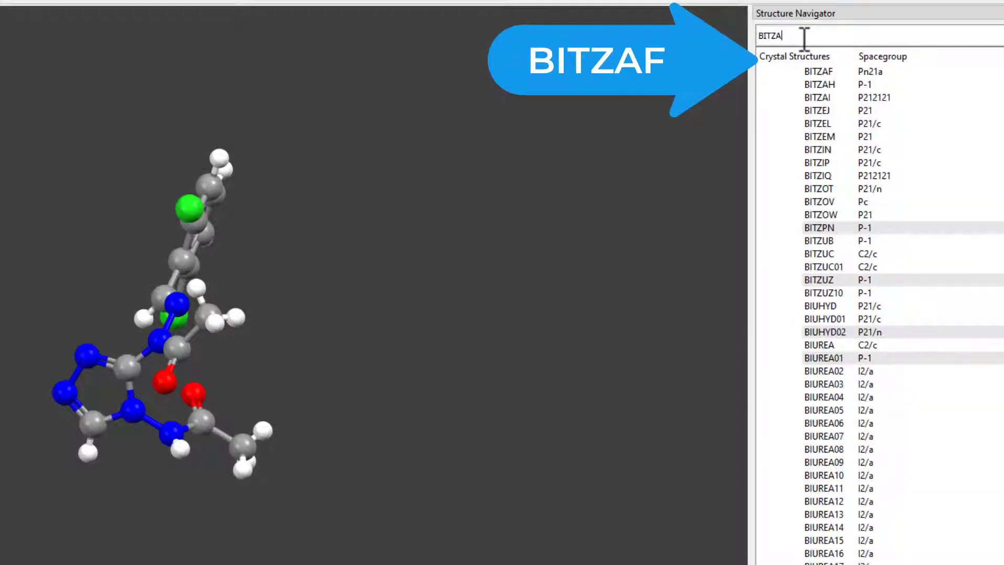
{"action": "type", "text": "F"}
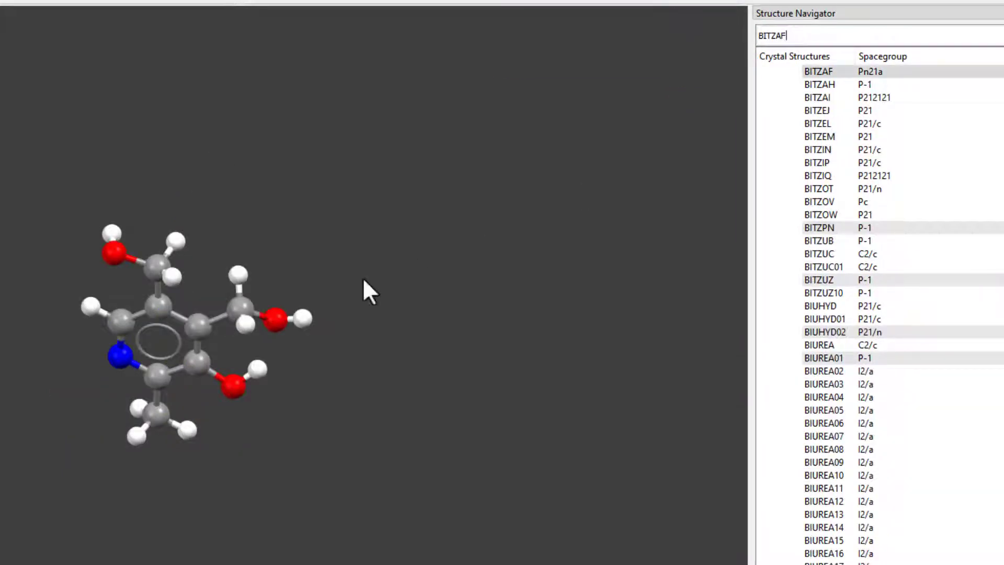
{"action": "left_click_drag", "start_coordinate": [368, 292], "coordinate": [295, 455]}
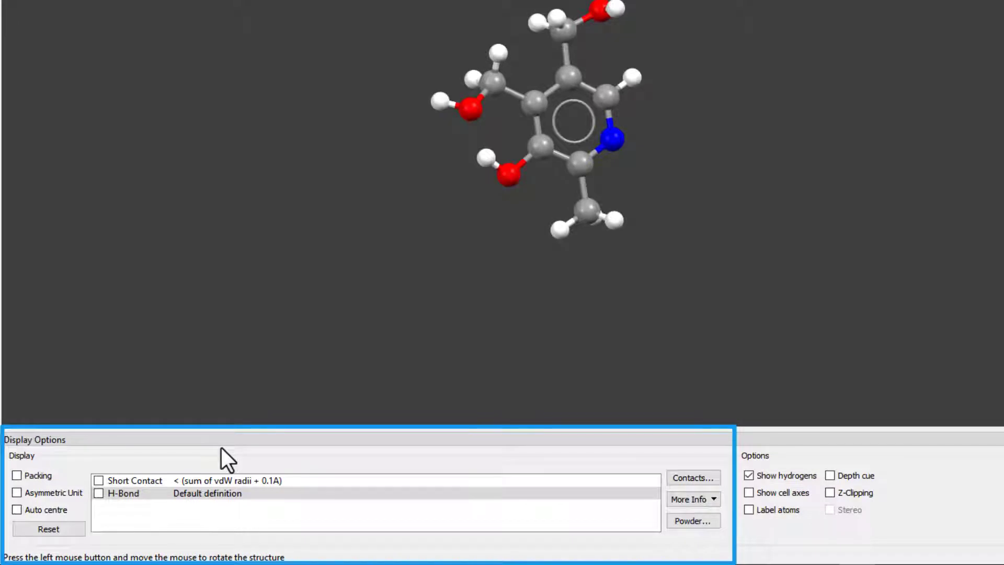
Review the Define H-bonds donor and acceptor atom-type lists without changing them
{"action": "left_click", "coordinate": [205, 492]}
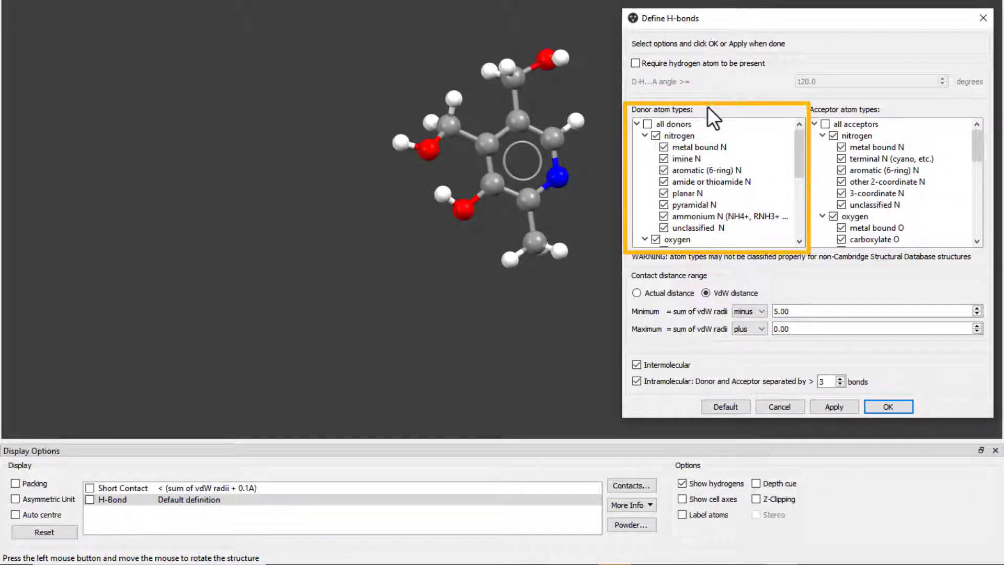
{"action": "scroll", "scroll_direction": "down", "scroll_amount": 3}
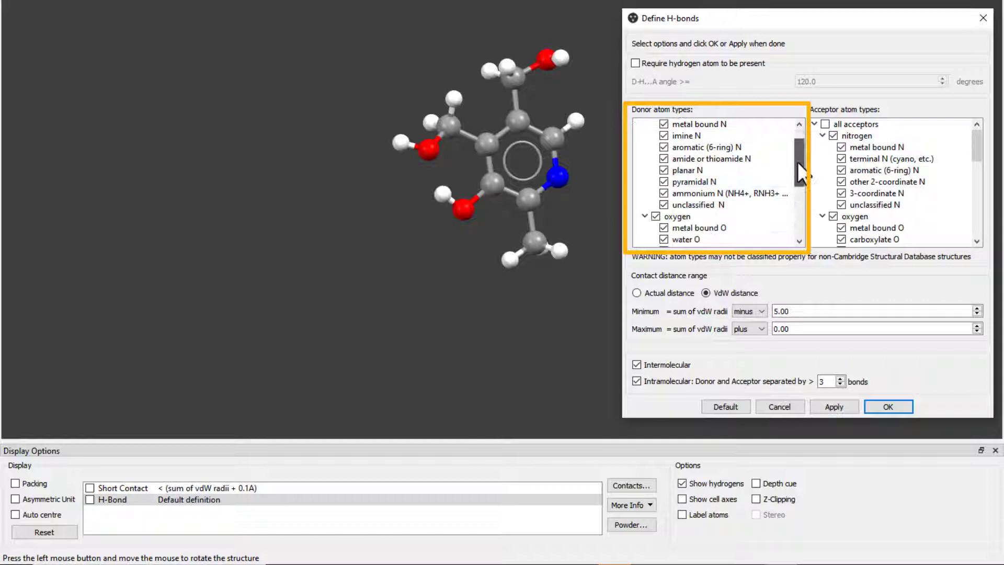
{"action": "scroll", "scroll_direction": "down", "scroll_amount": 3}
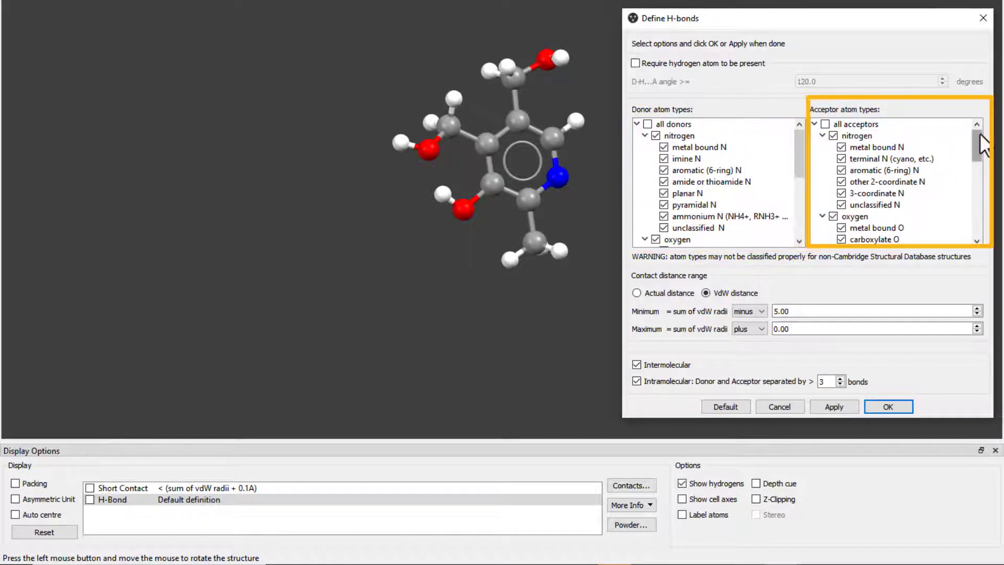
{"action": "scroll", "scroll_direction": "down", "scroll_amount": 3}
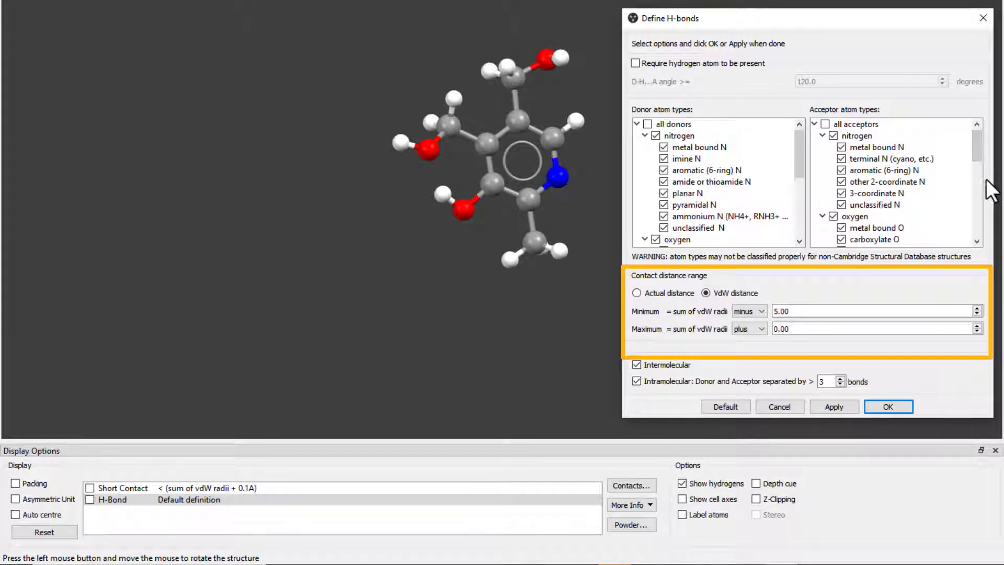
{"action": "mouse_move", "coordinate": [680, 360]}
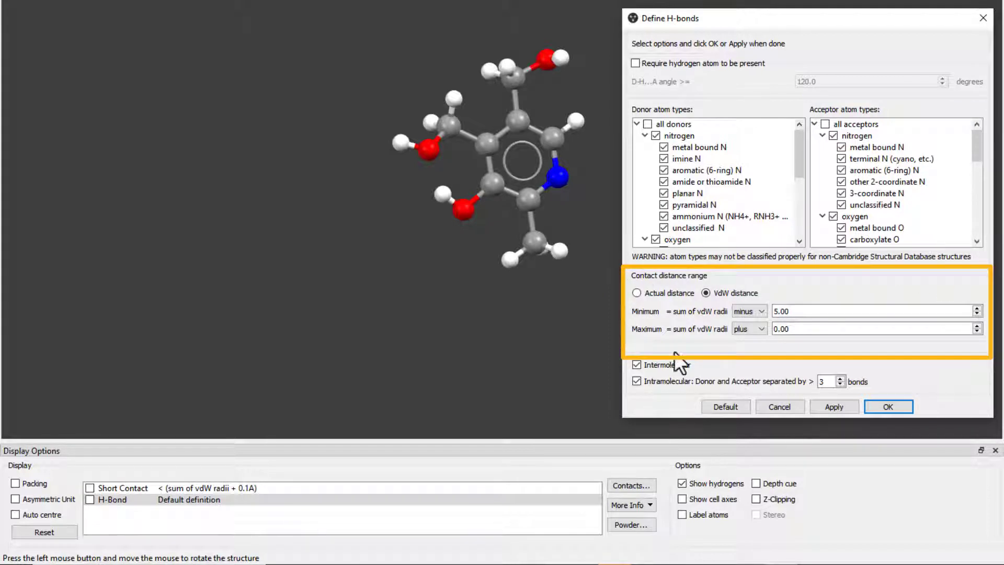
{"action": "mouse_move", "coordinate": [952, 365]}
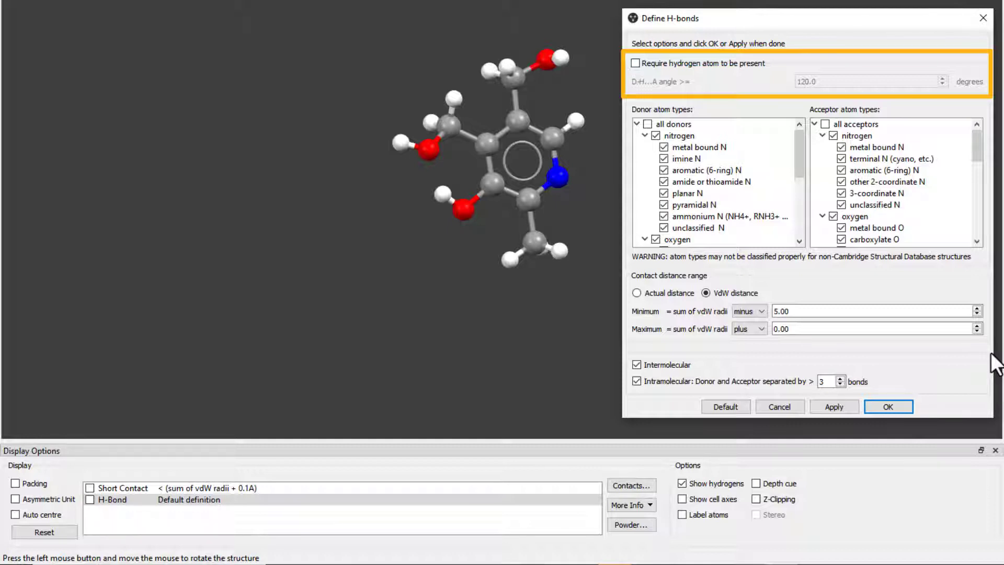
{"action": "mouse_move", "coordinate": [727, 86]}
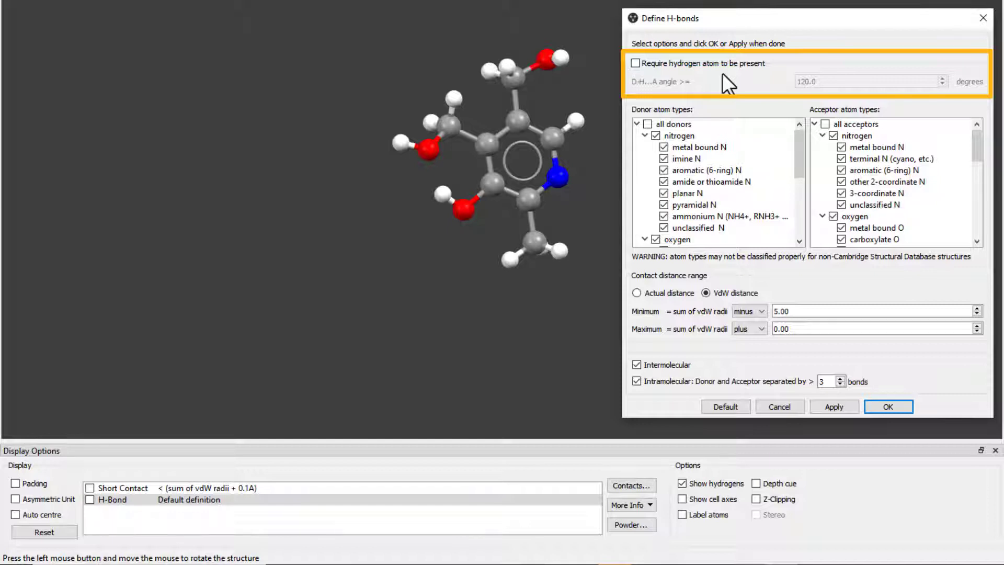
Require a hydrogen atom with D-H…A angle ≥ 120.0° and confirm the definition
{"action": "left_click", "coordinate": [634, 63]}
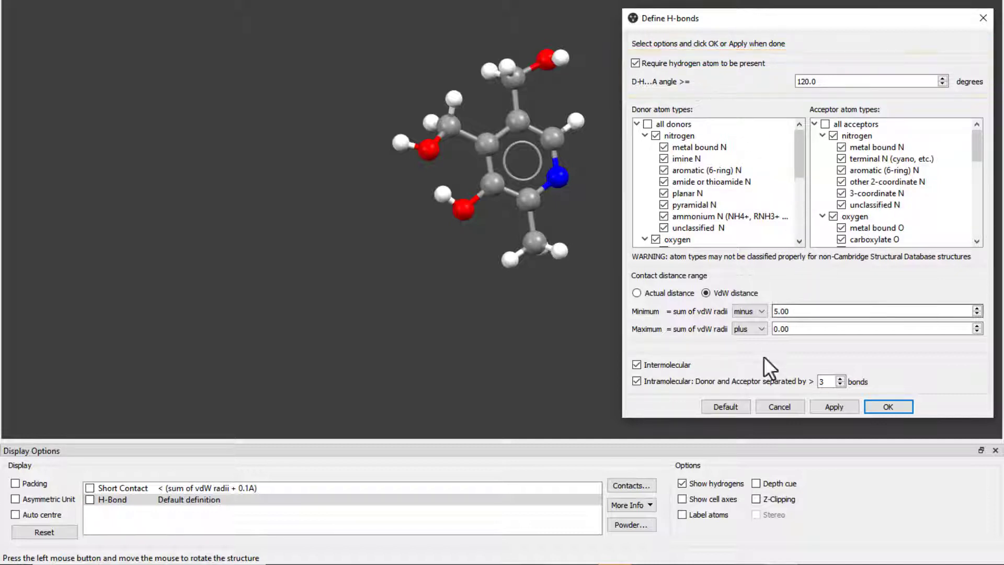
{"action": "left_click", "coordinate": [887, 406]}
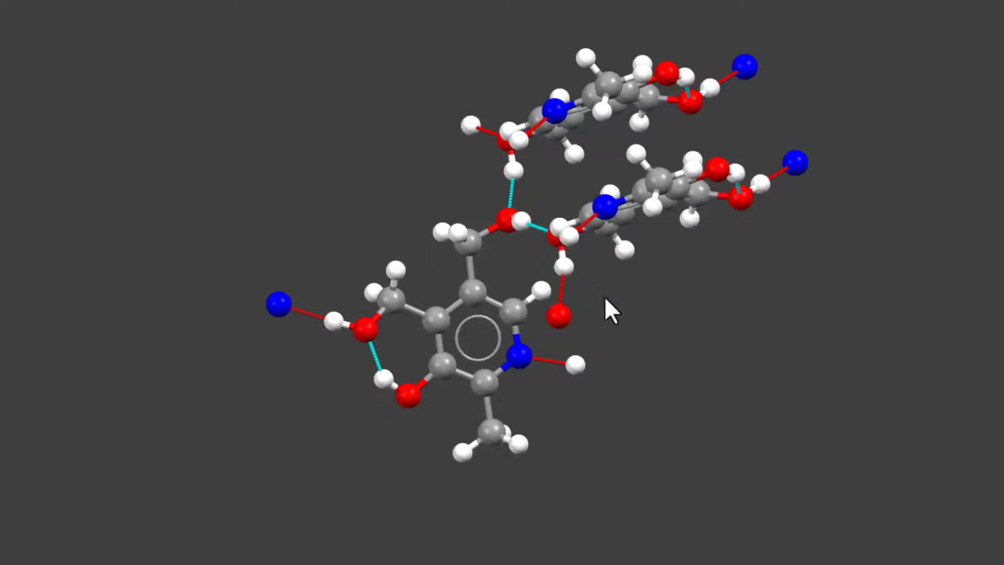
Rotate the hydrogen-bonded pyridoxine network to view the expanded contacts
{"action": "left_click_drag", "start_coordinate": [608, 311], "coordinate": [697, 320]}
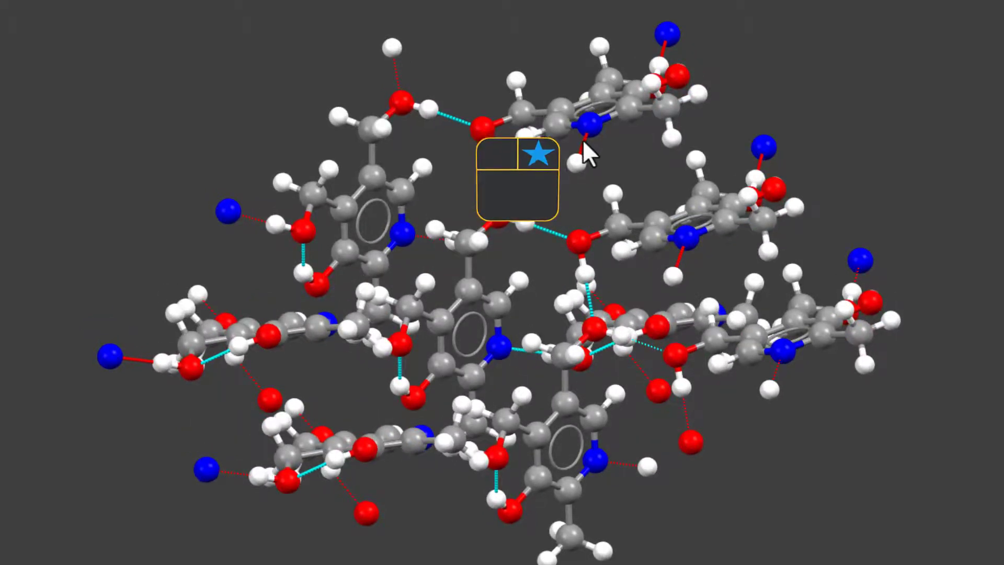
Delete Hanging Contacts from the expanded network via the 3D-view context menu
{"action": "right_click", "coordinate": [583, 151]}
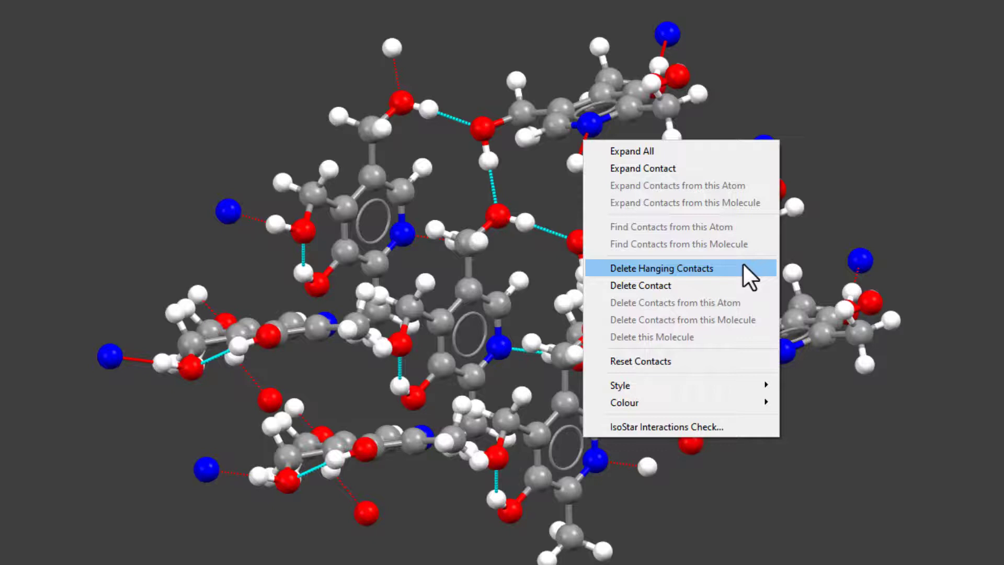
{"action": "left_click", "coordinate": [660, 267]}
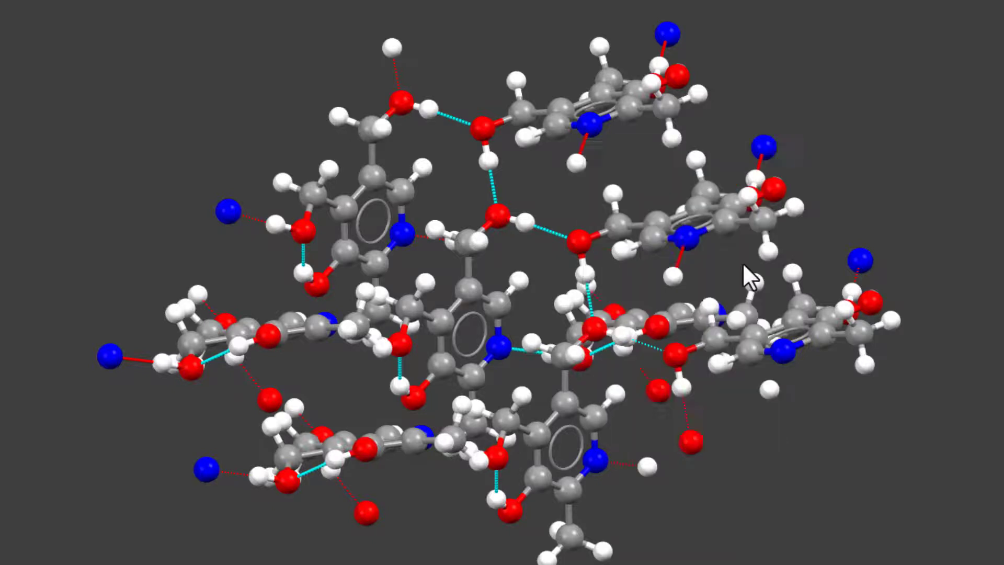